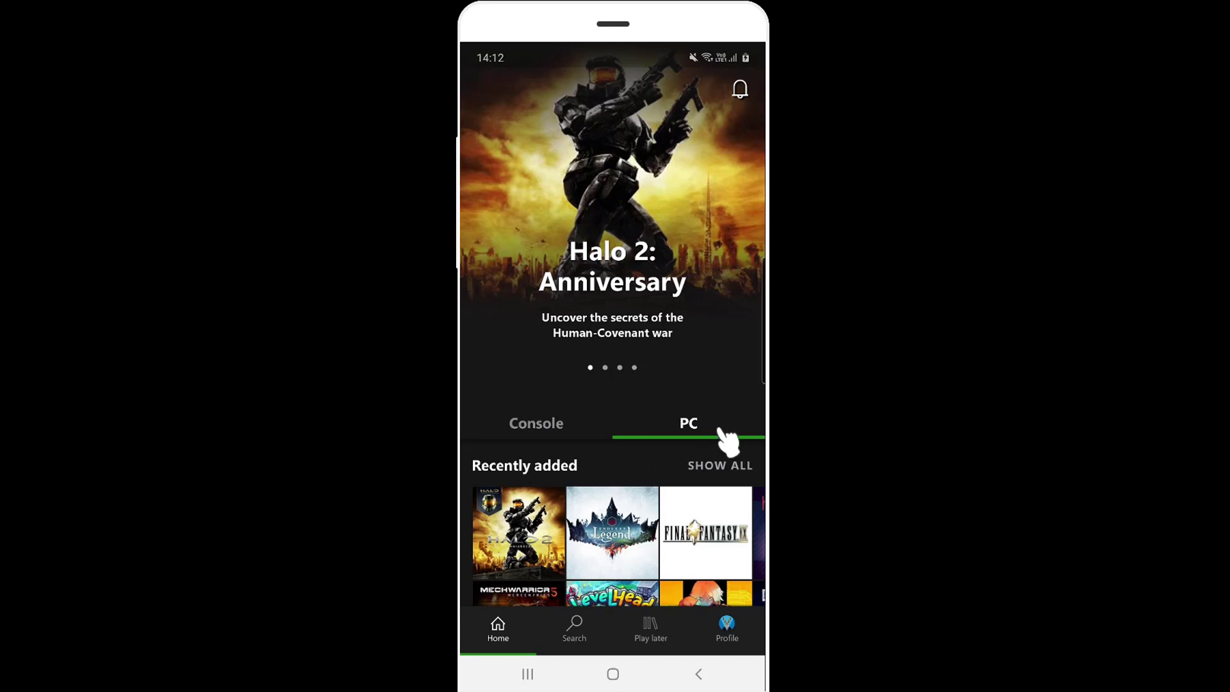
mouse_move(699, 419)
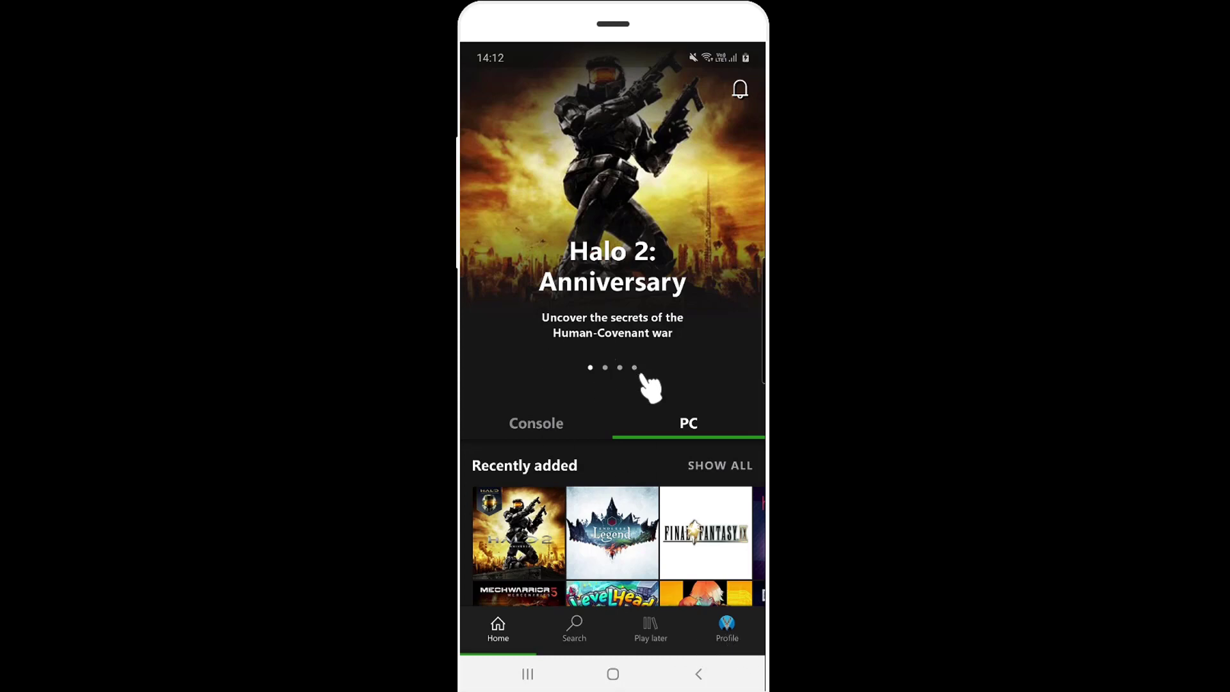
- Go to the Profile page and open the app Settings via the gear icon
click(726, 628)
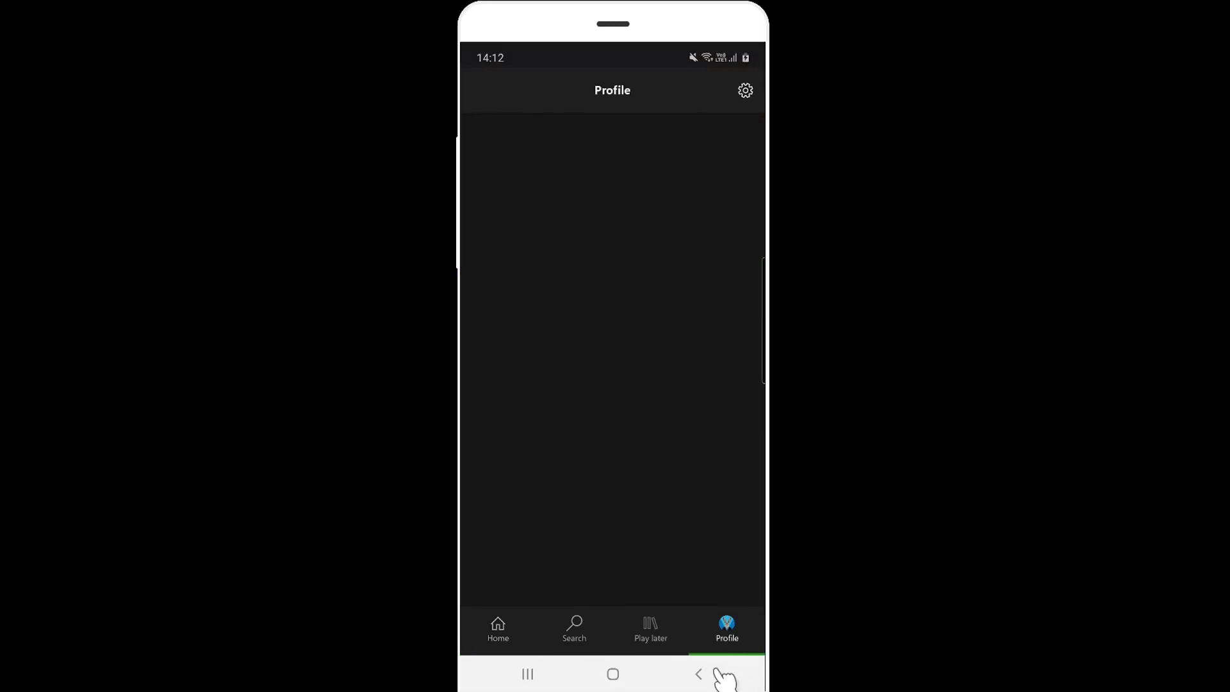
mouse_move(744, 90)
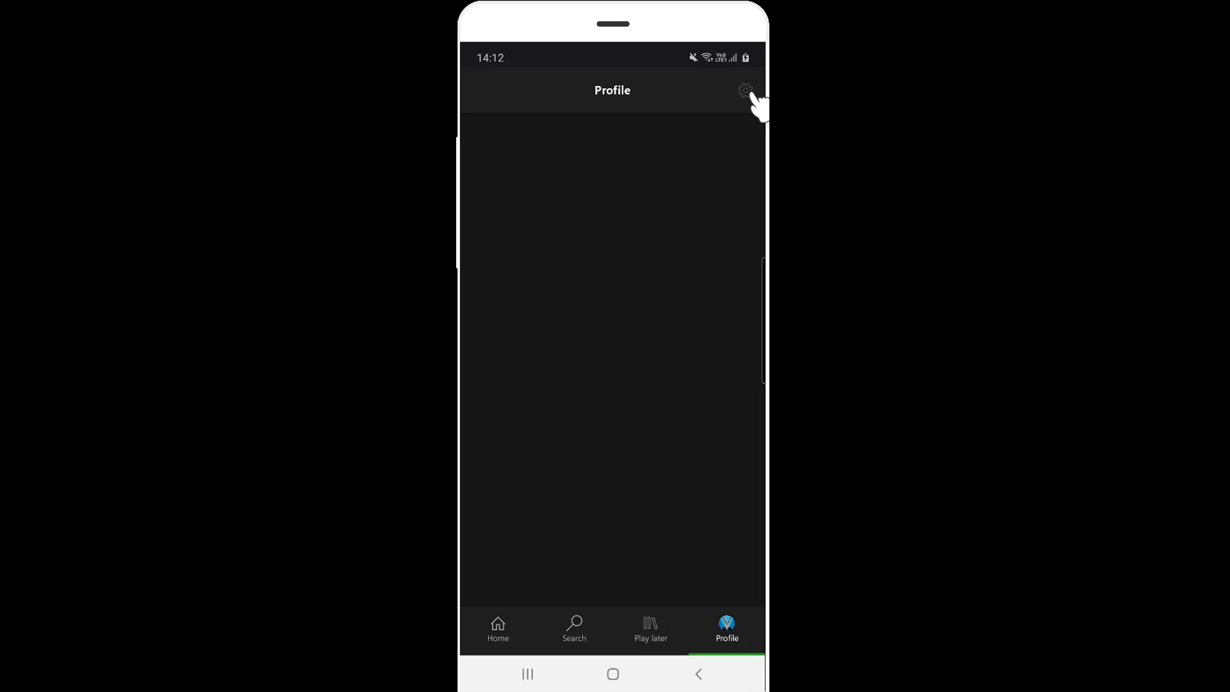
click(745, 89)
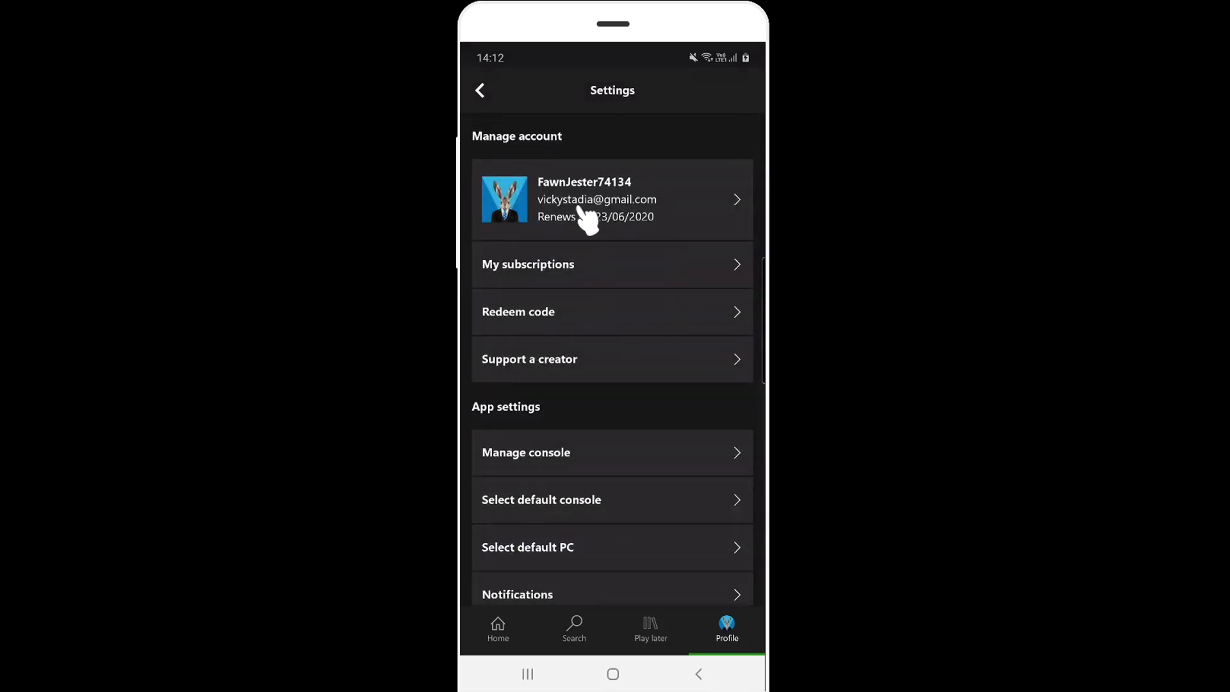
mouse_move(744, 212)
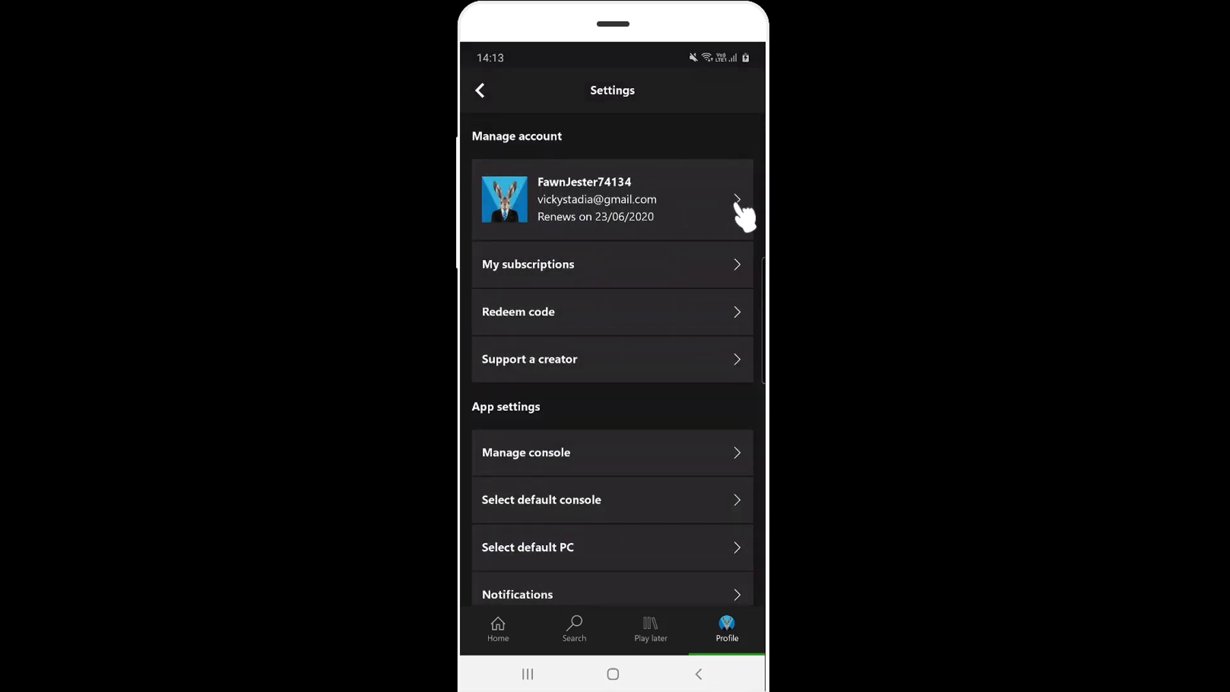
- Open the Microsoft account page and expand Payment & billing in the account menu
click(612, 199)
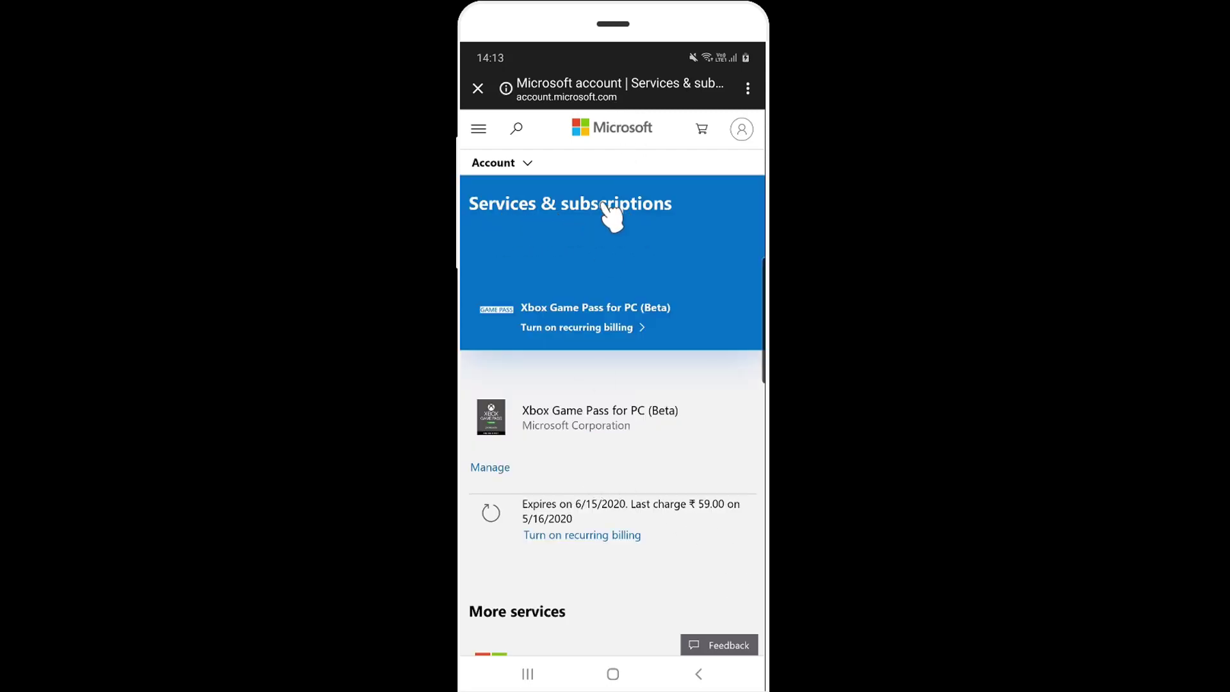
click(502, 162)
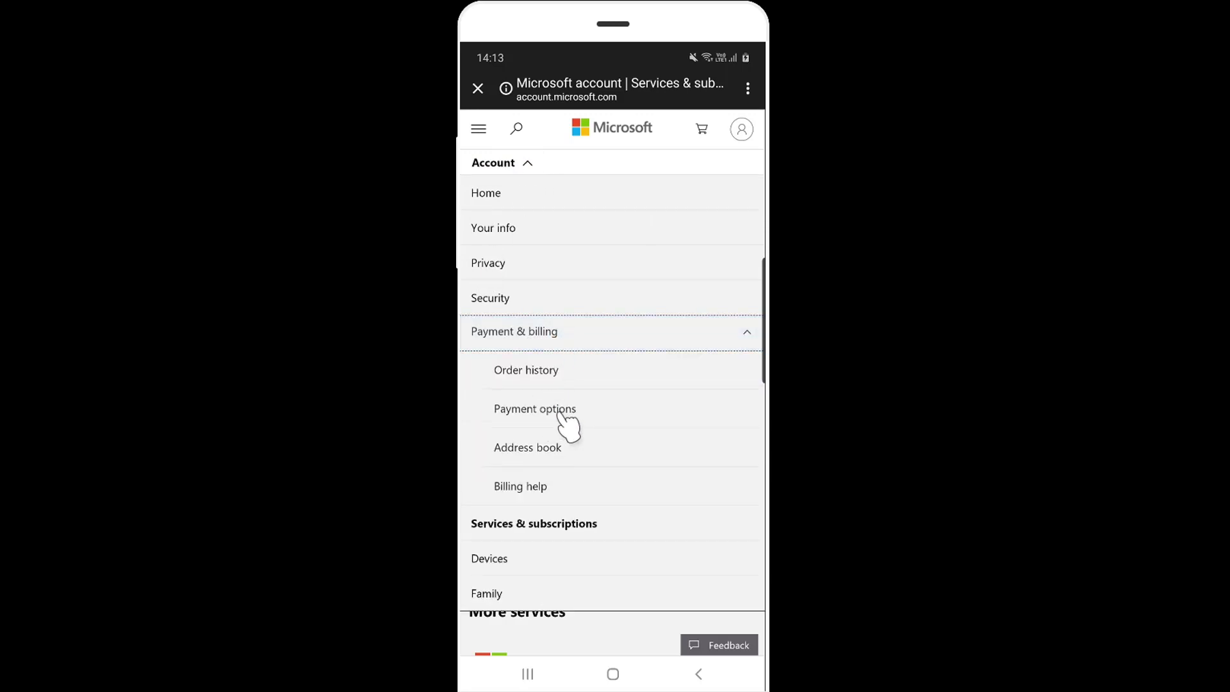
- On Payment options, find the Visa **0005 card and request its removal
click(535, 409)
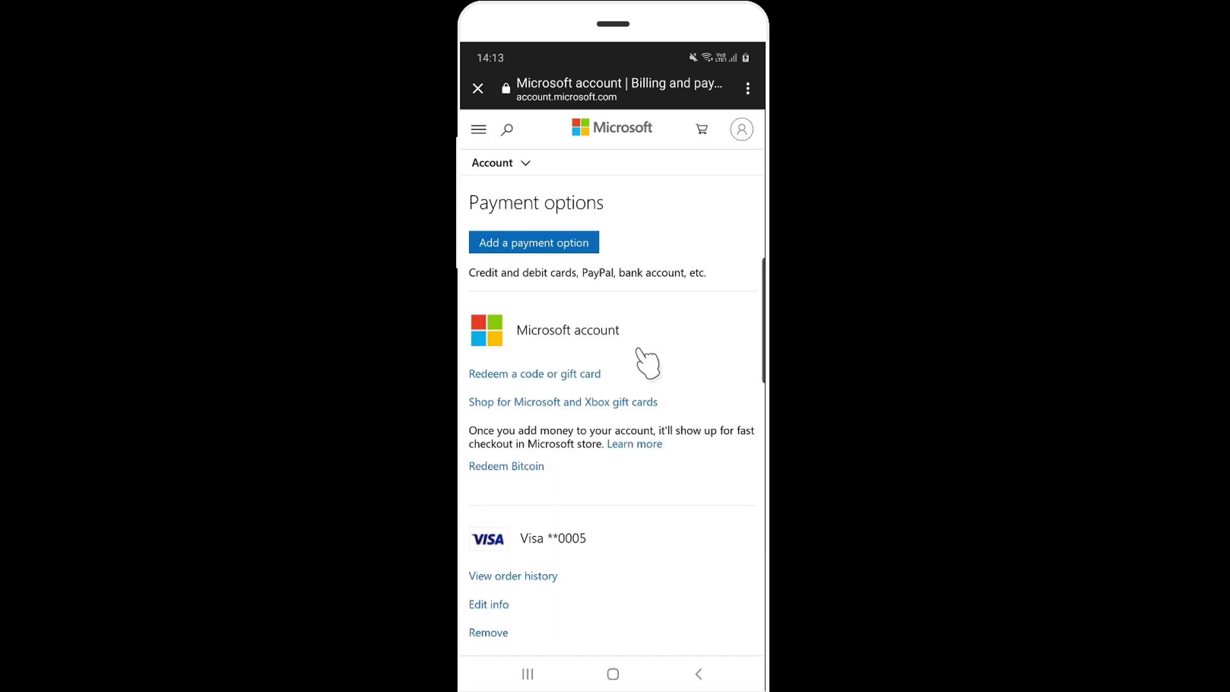
scroll(down, 3)
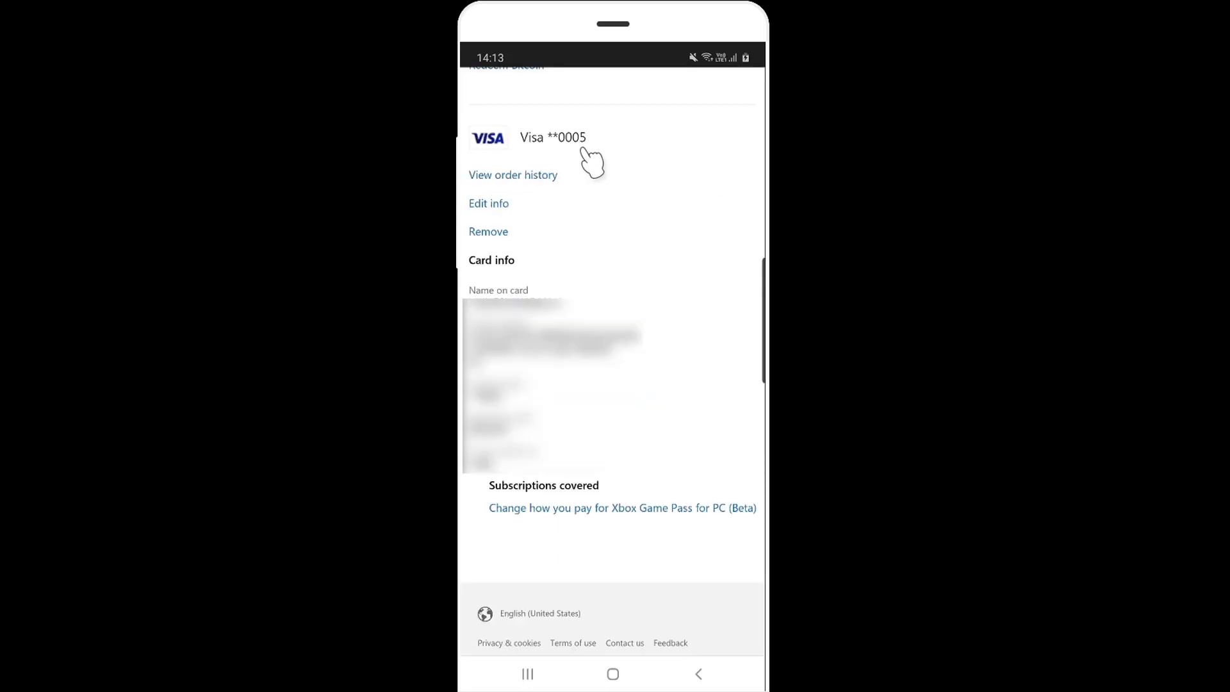
mouse_move(492, 246)
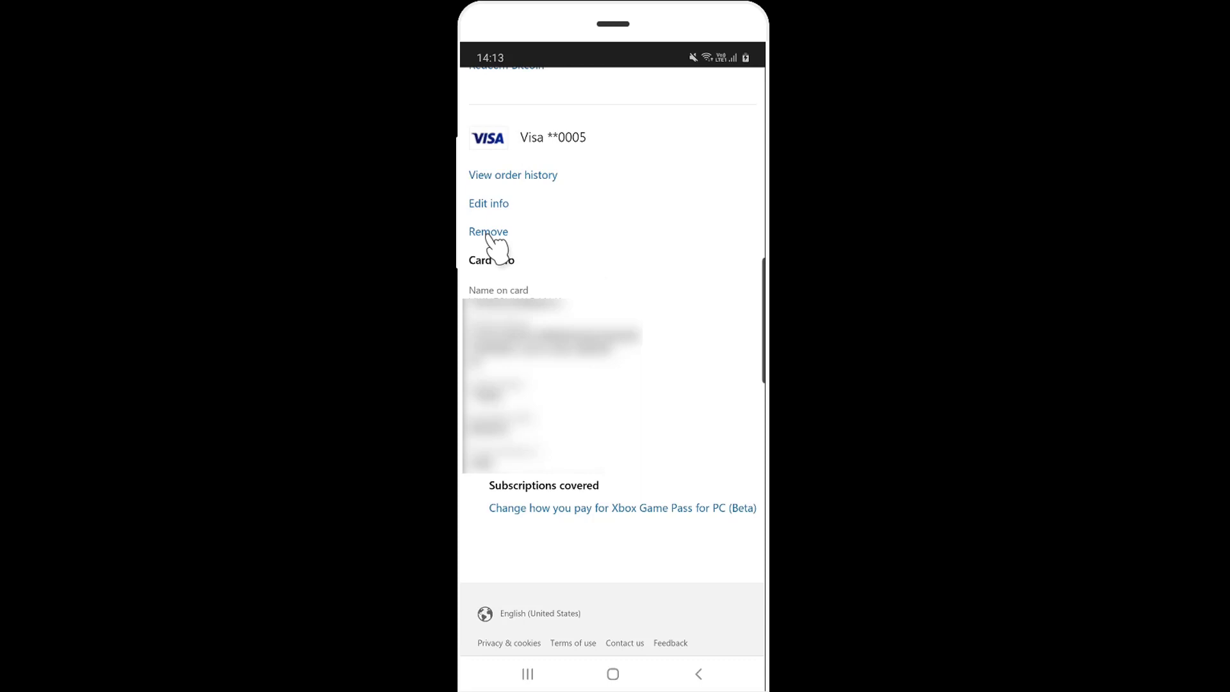
click(489, 231)
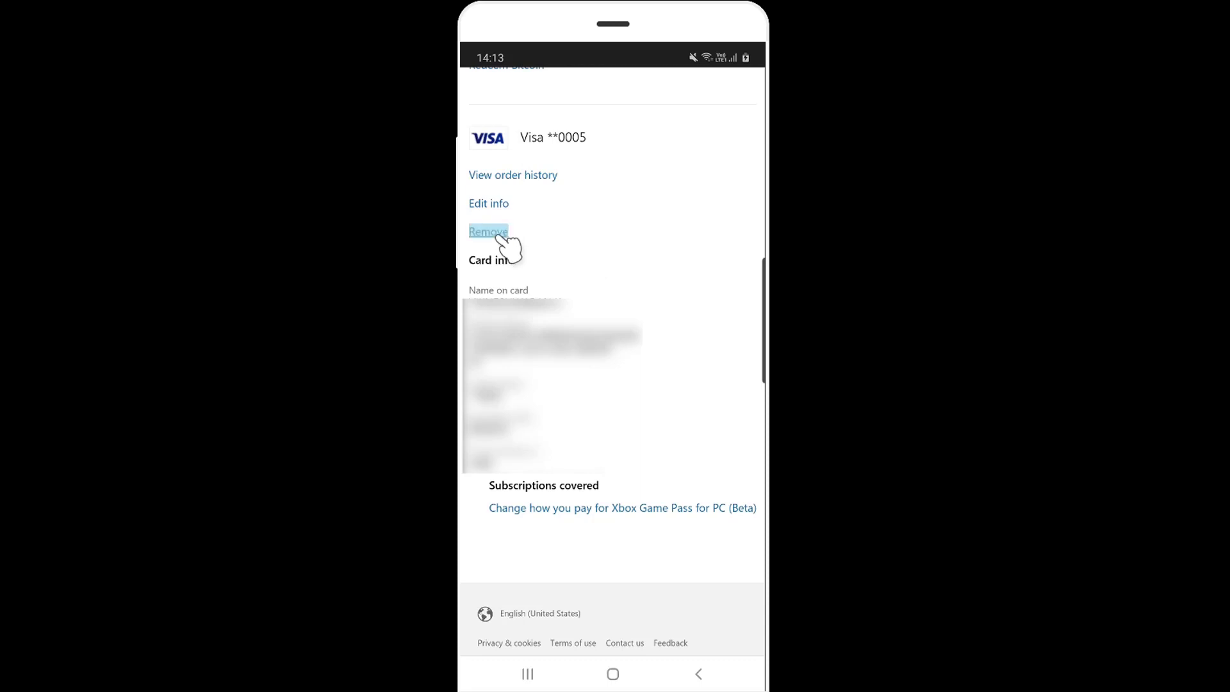
click(487, 230)
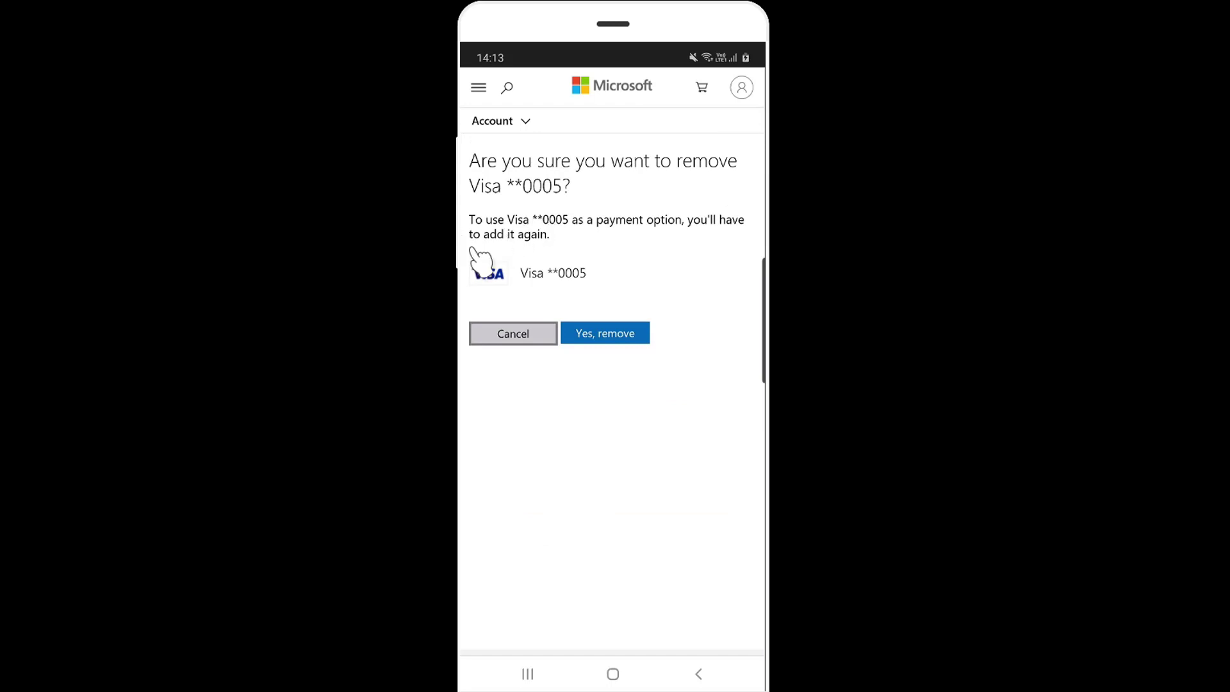
- Confirm removing the Visa **0005 card and return to the payment options list
click(604, 332)
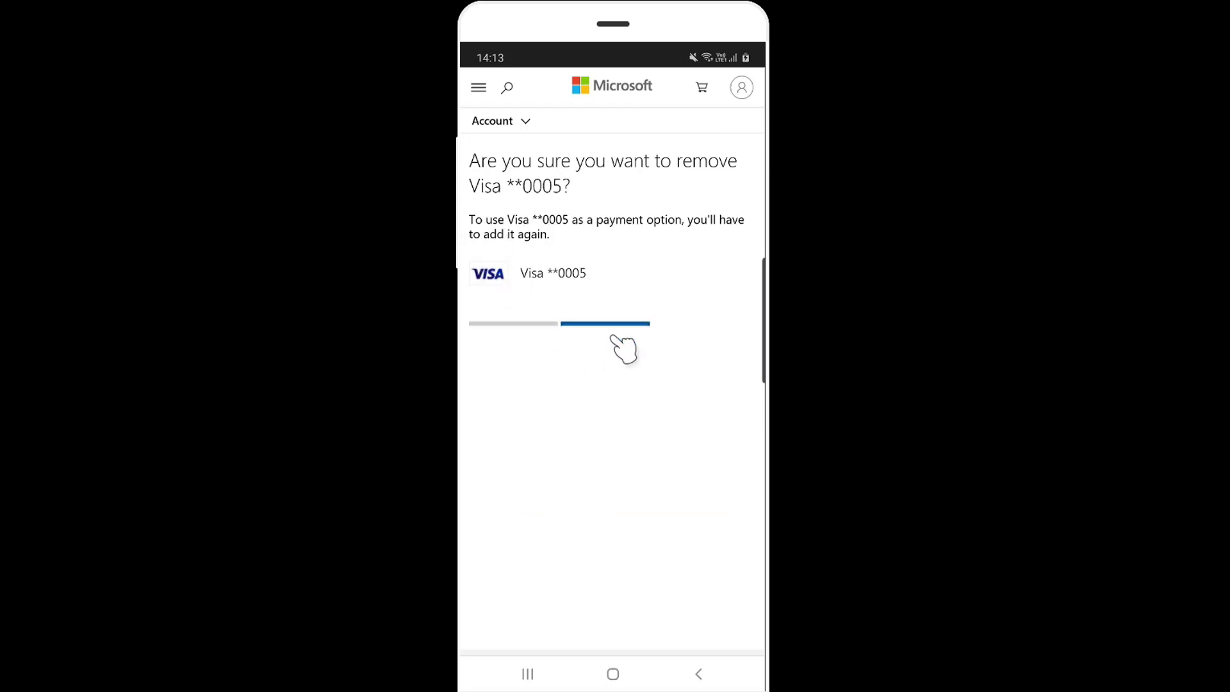
click(604, 323)
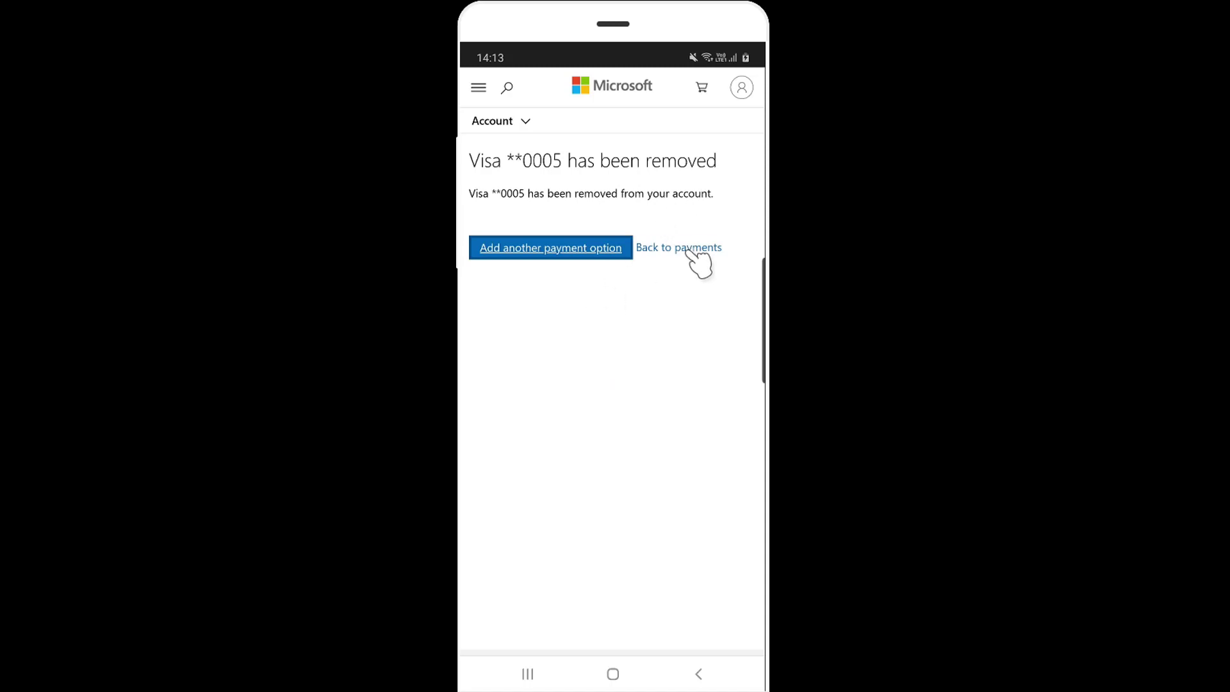
click(678, 248)
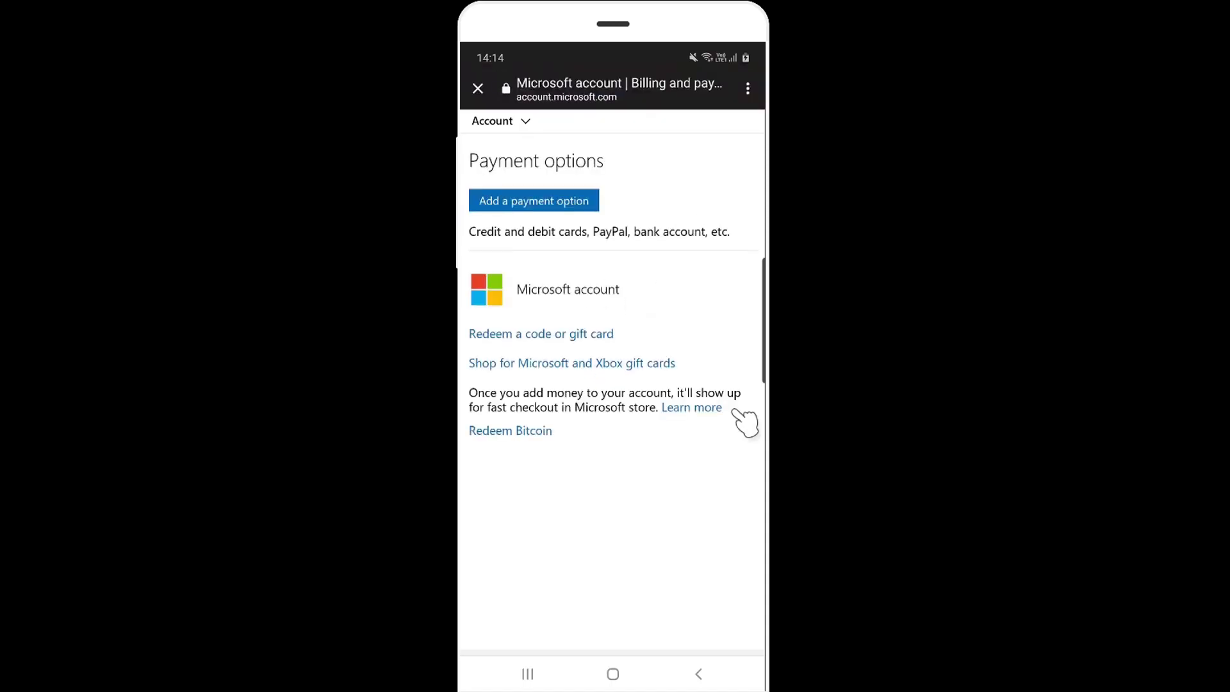